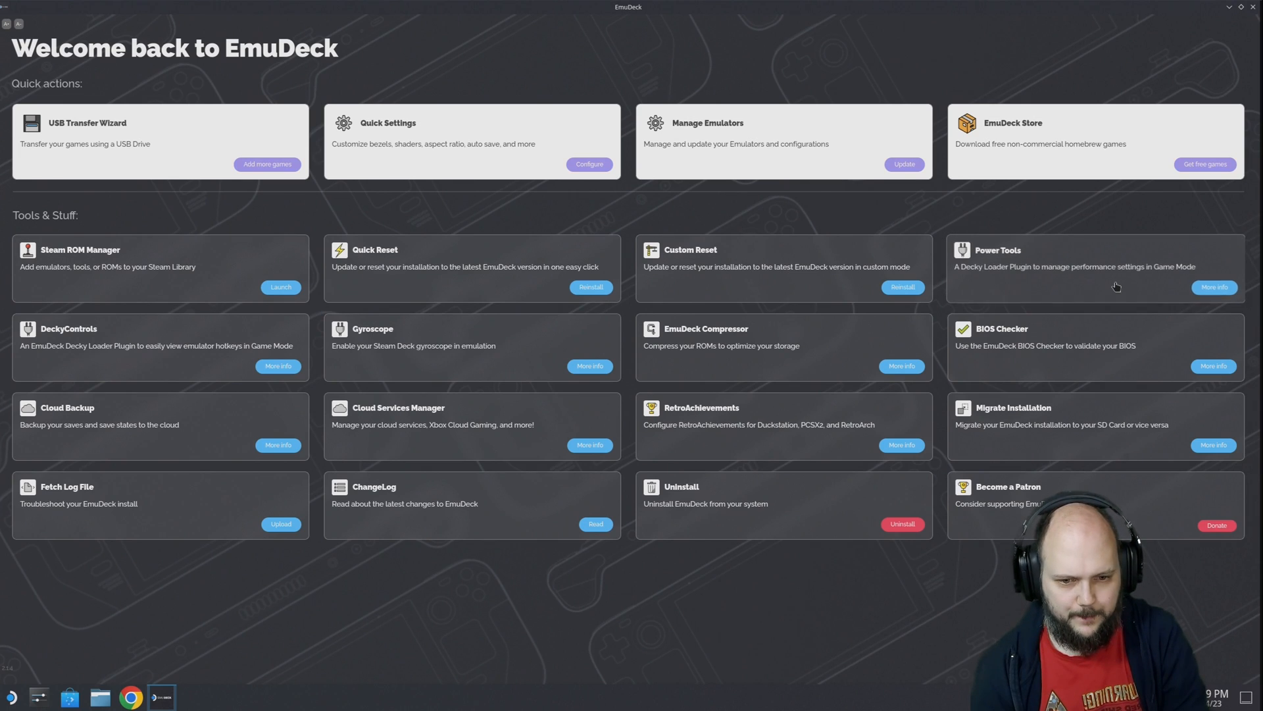
# - Open the RetroAchievements configuration page from the EmuDeck home screen
pyautogui.click(900, 445)
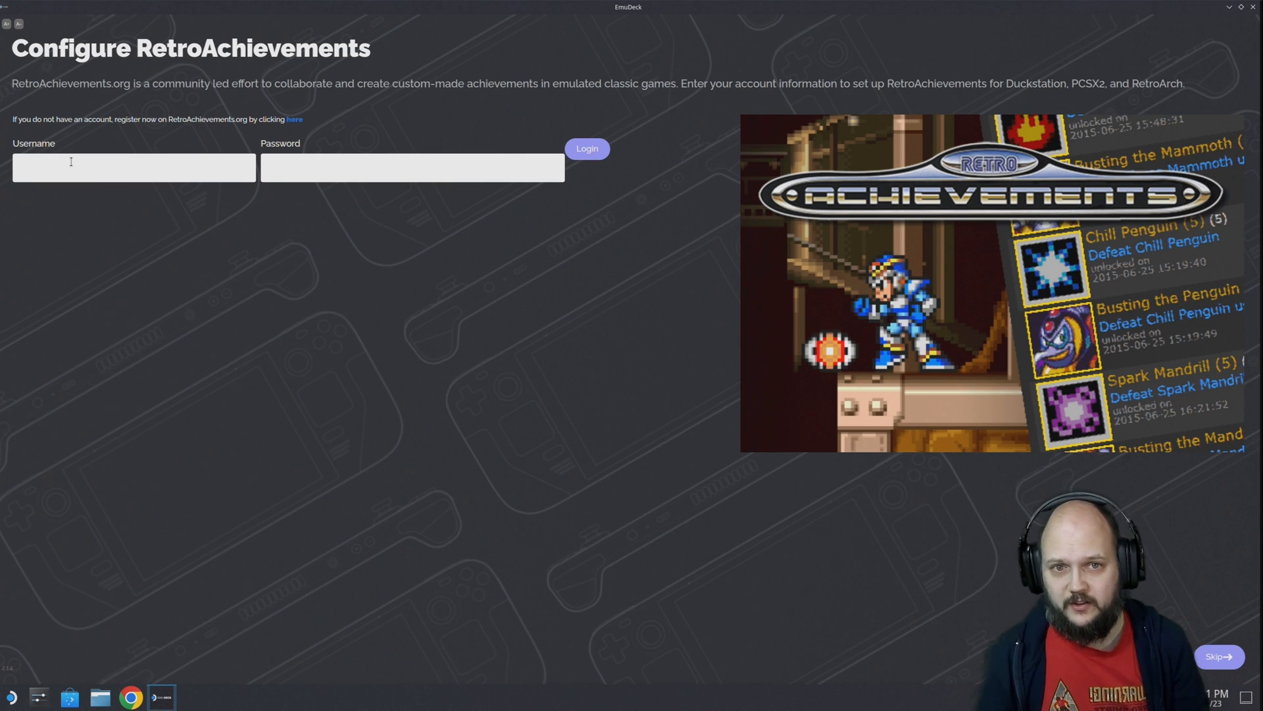
# - Enter the RetroAchievements account username and password in the login form
pyautogui.click(133, 167)
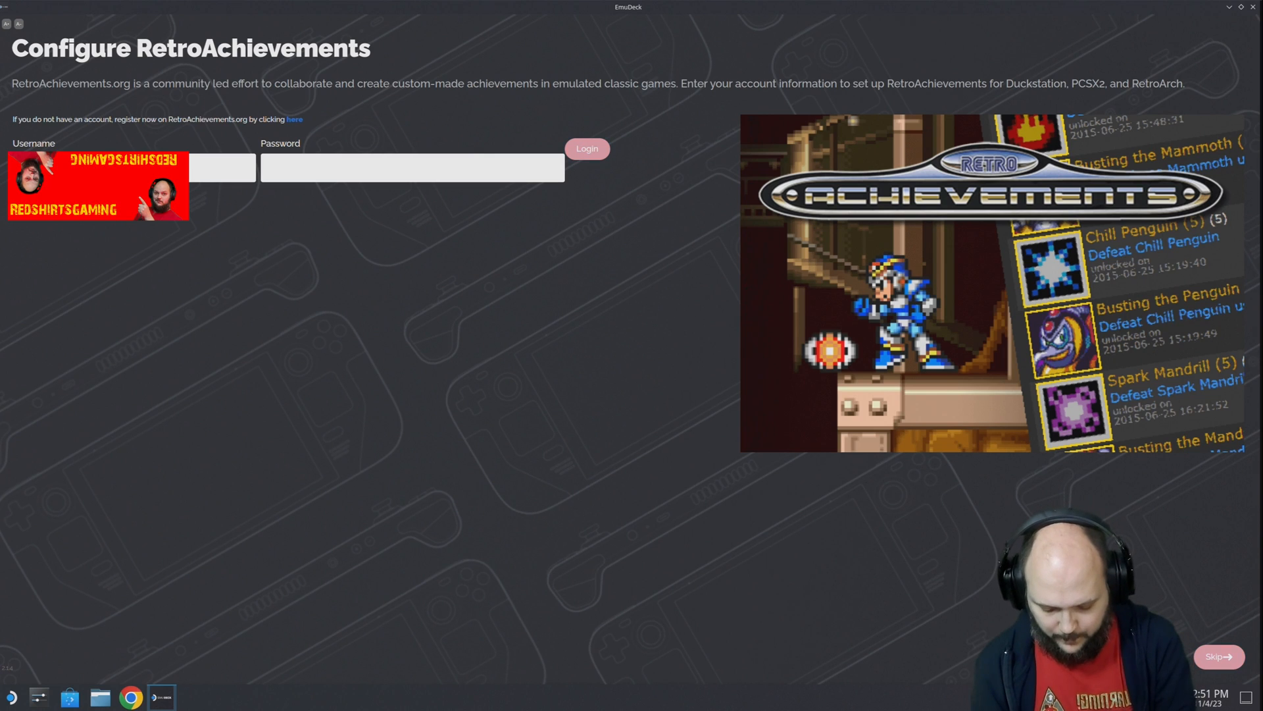
pyautogui.moveTo(587, 148)
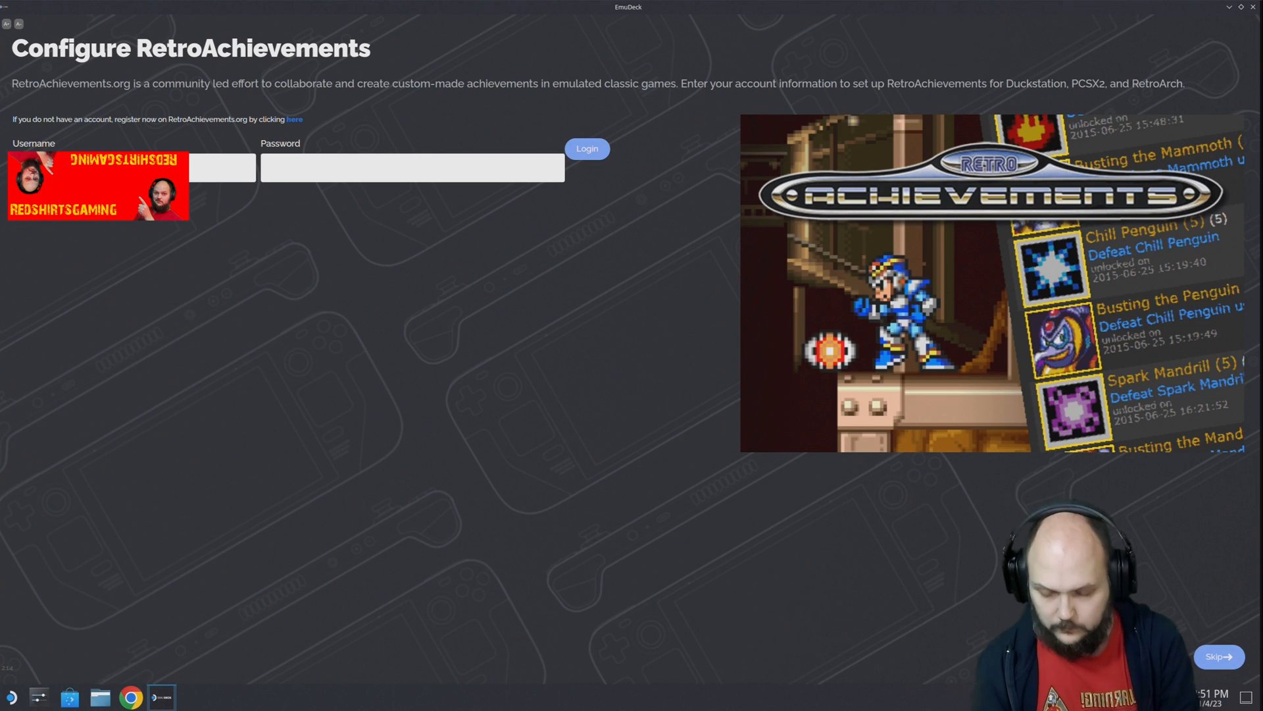
pyautogui.click(412, 168)
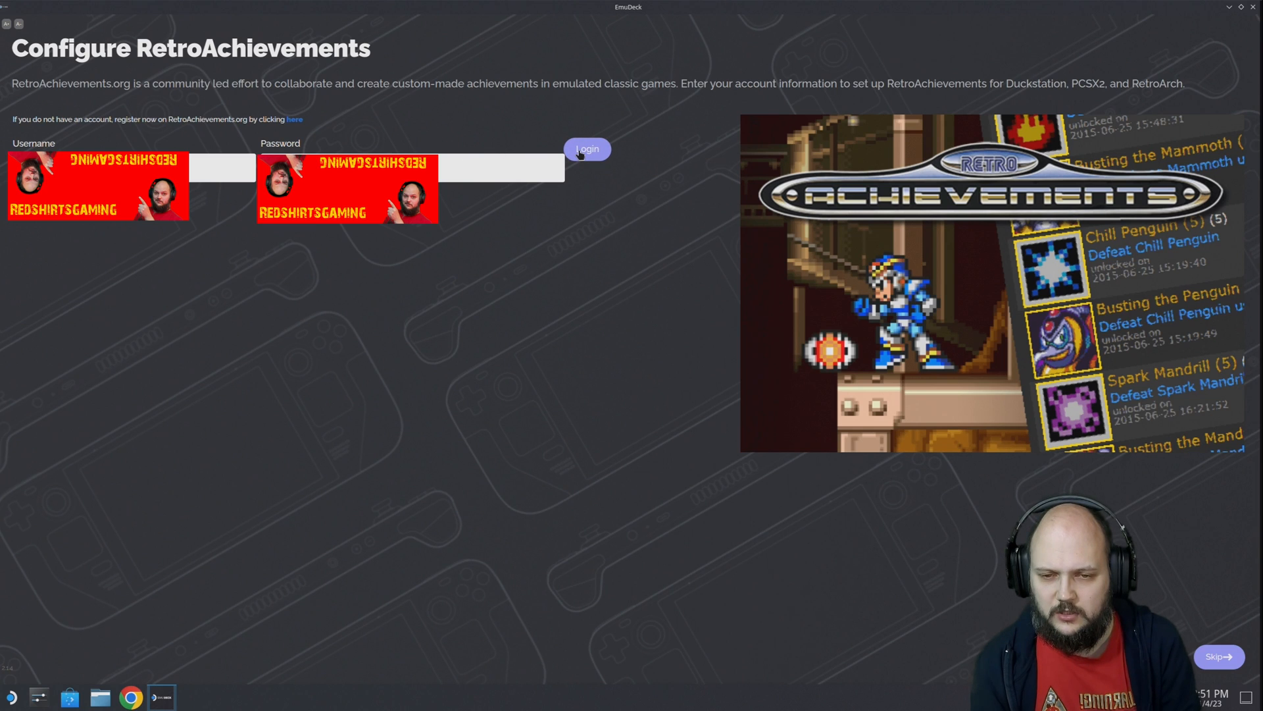
# - Log in to RetroAchievements with the entered credentials
pyautogui.click(587, 148)
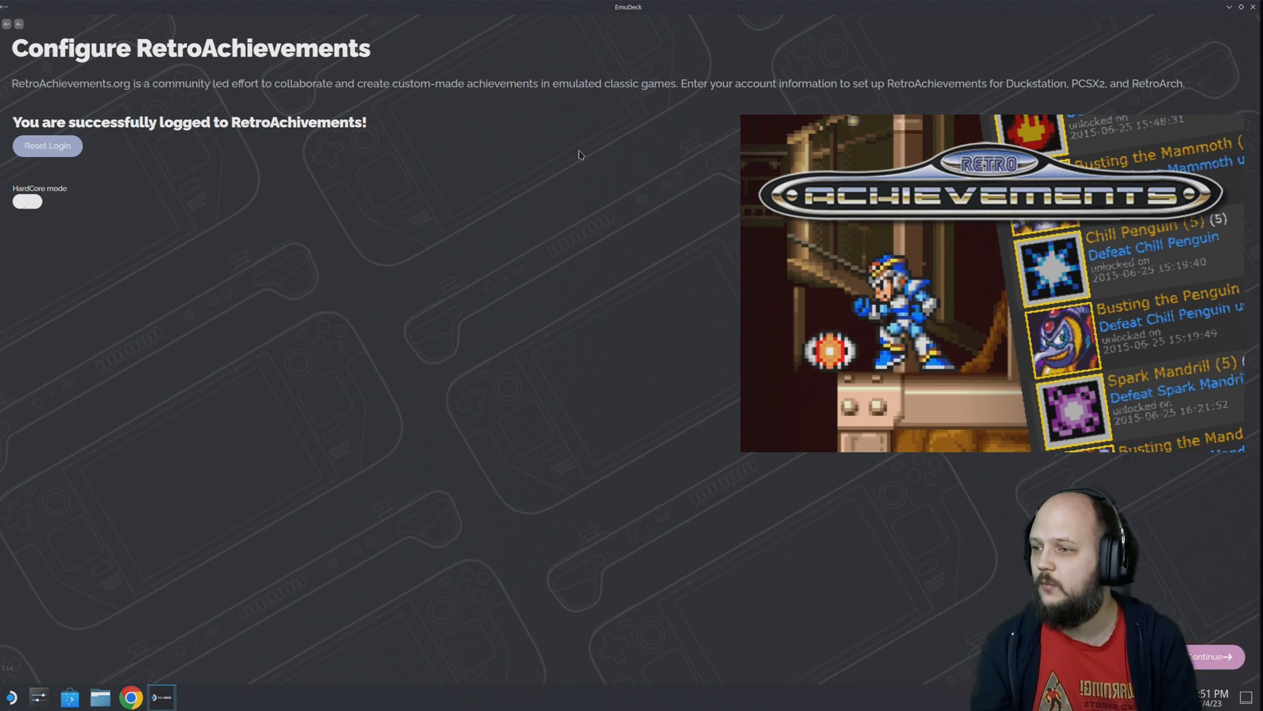
pyautogui.moveTo(161, 217)
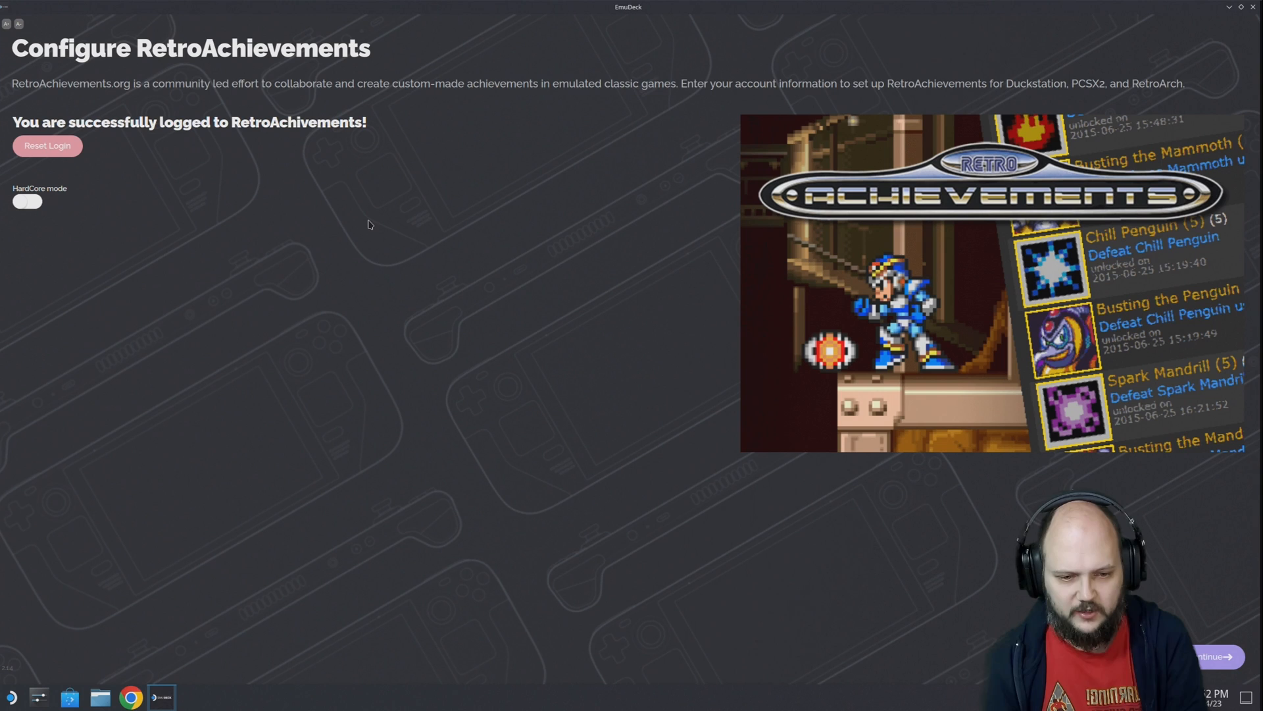
pyautogui.moveTo(1215, 655)
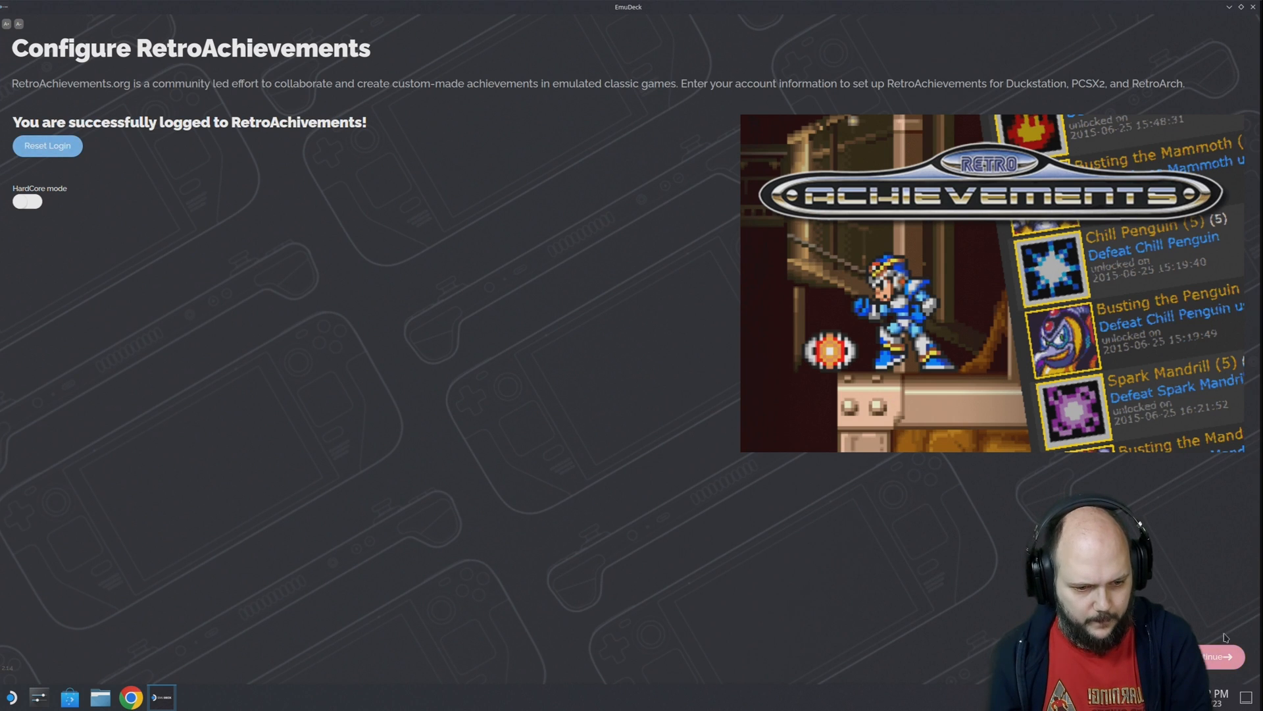
# - Finish achievements setup, return home and open the Manage your Emulators page
pyautogui.click(1212, 655)
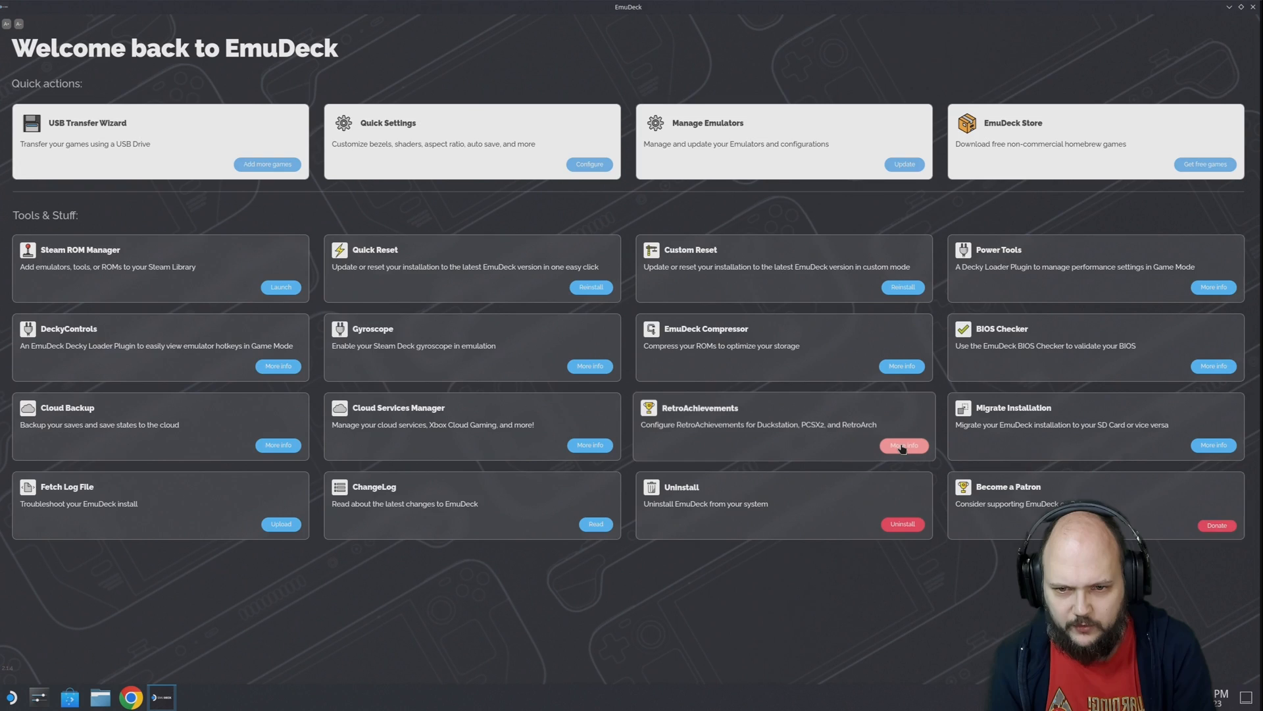
pyautogui.click(902, 444)
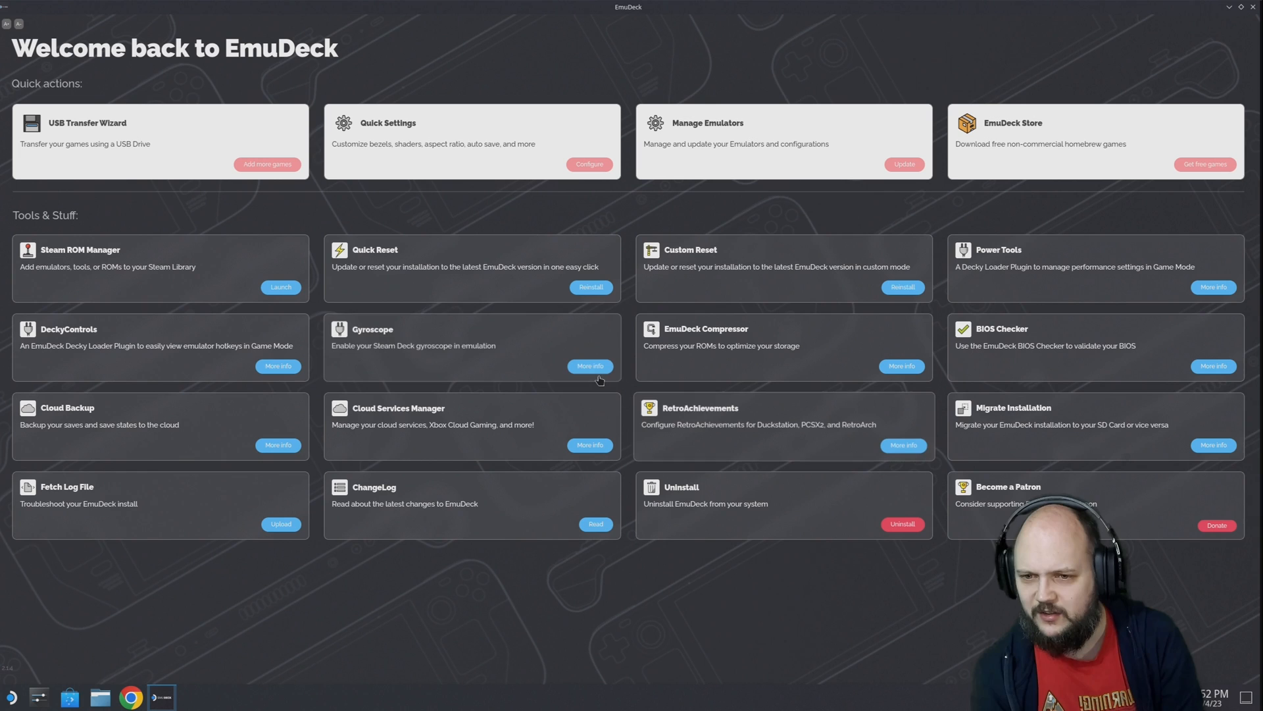
pyautogui.click(903, 163)
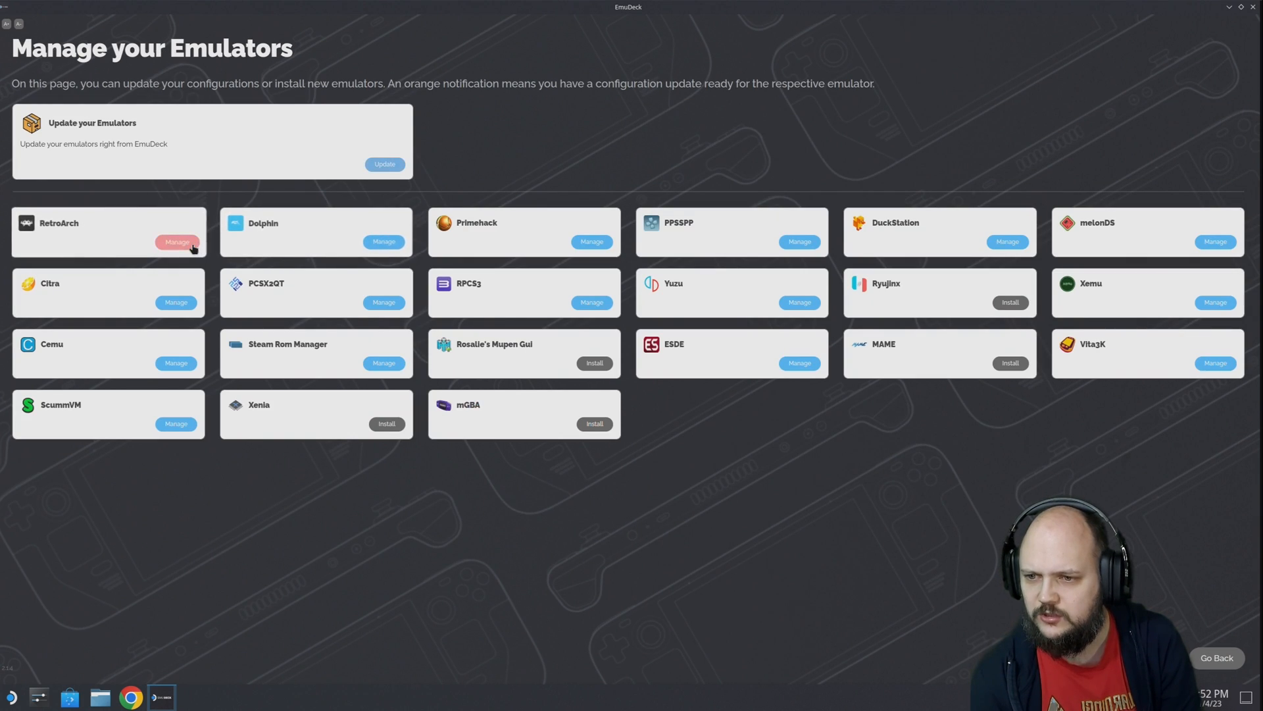
# - Review RetroArch's details and detected BIOS files, then return to the emulator list
pyautogui.click(175, 242)
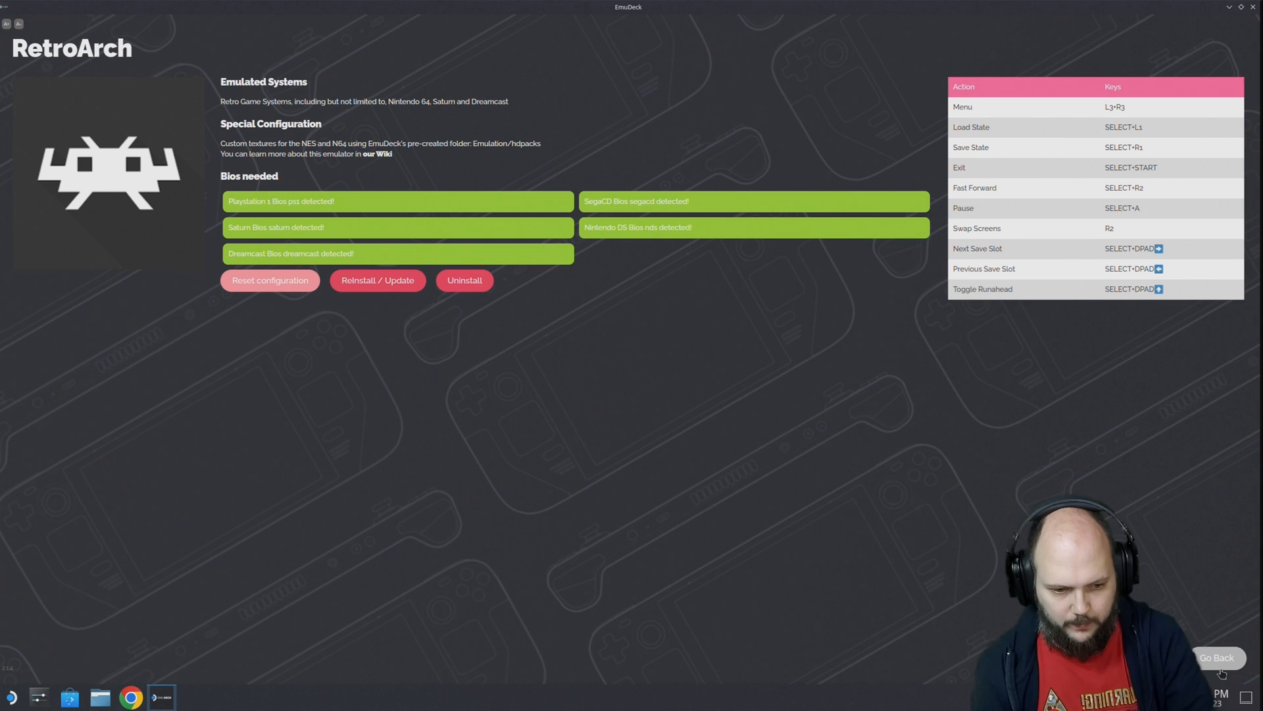
pyautogui.click(1217, 658)
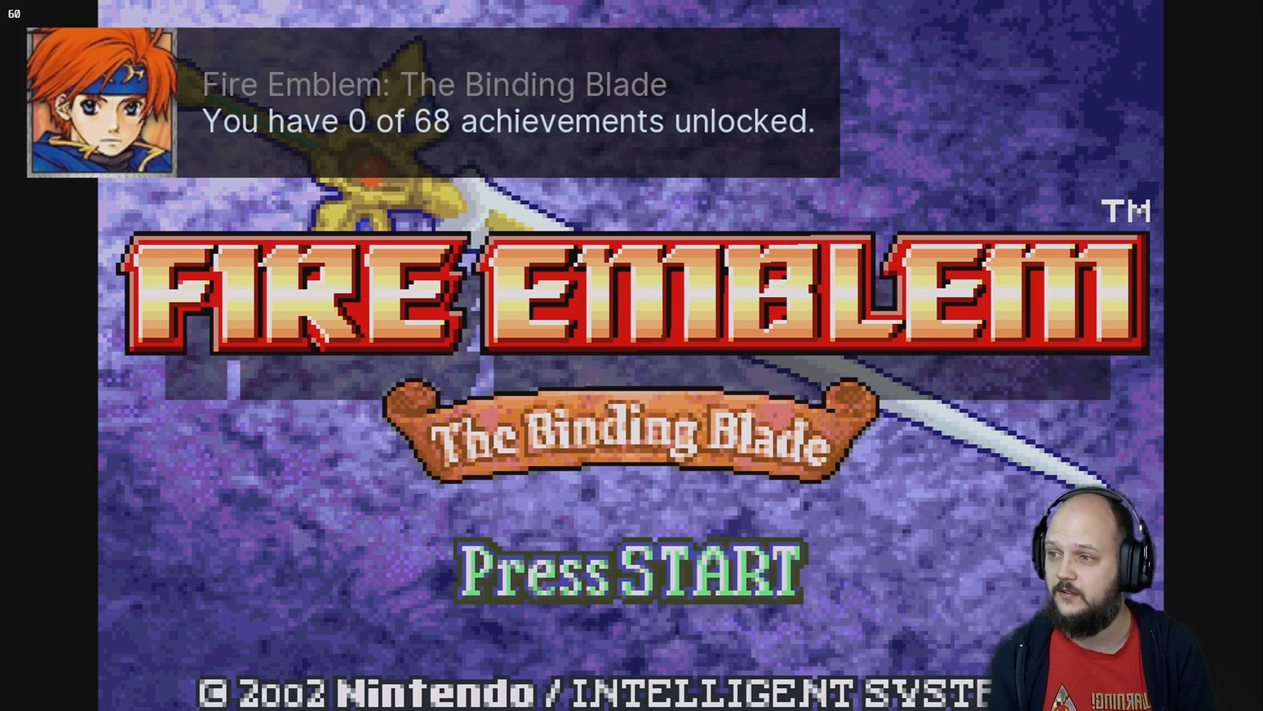
# - Advance past the Fire Emblem title screen to the New Game menu
pyautogui.press('Return')
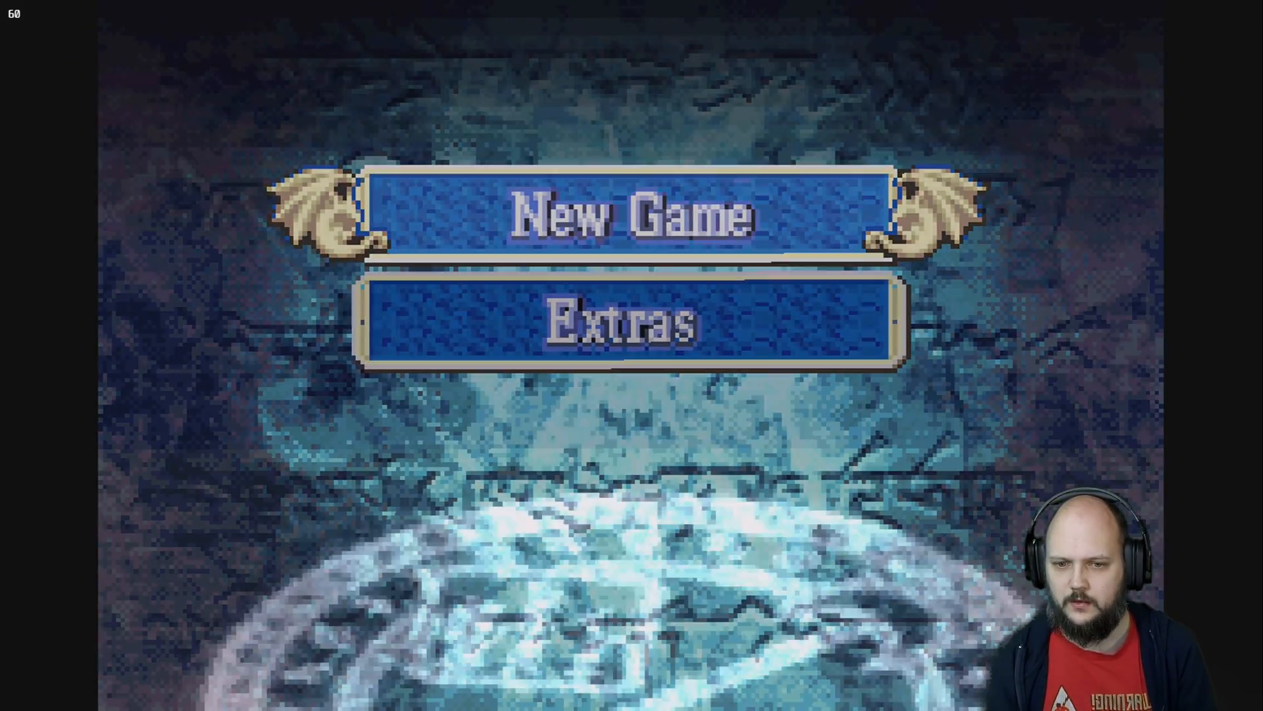